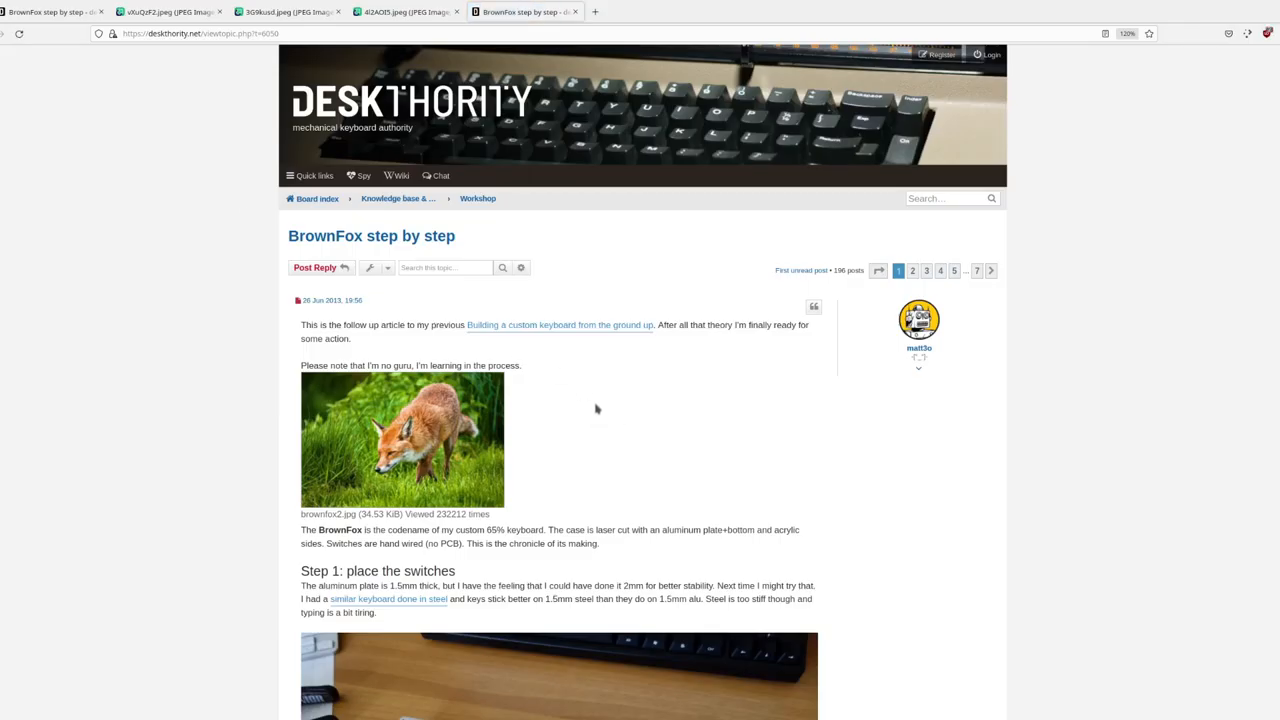
- Scroll the BrownFox build post past the diode soldering photos to 'Step 3: connect the columns'
{"action": "scroll", "scroll_direction": "down", "scroll_amount": 3}
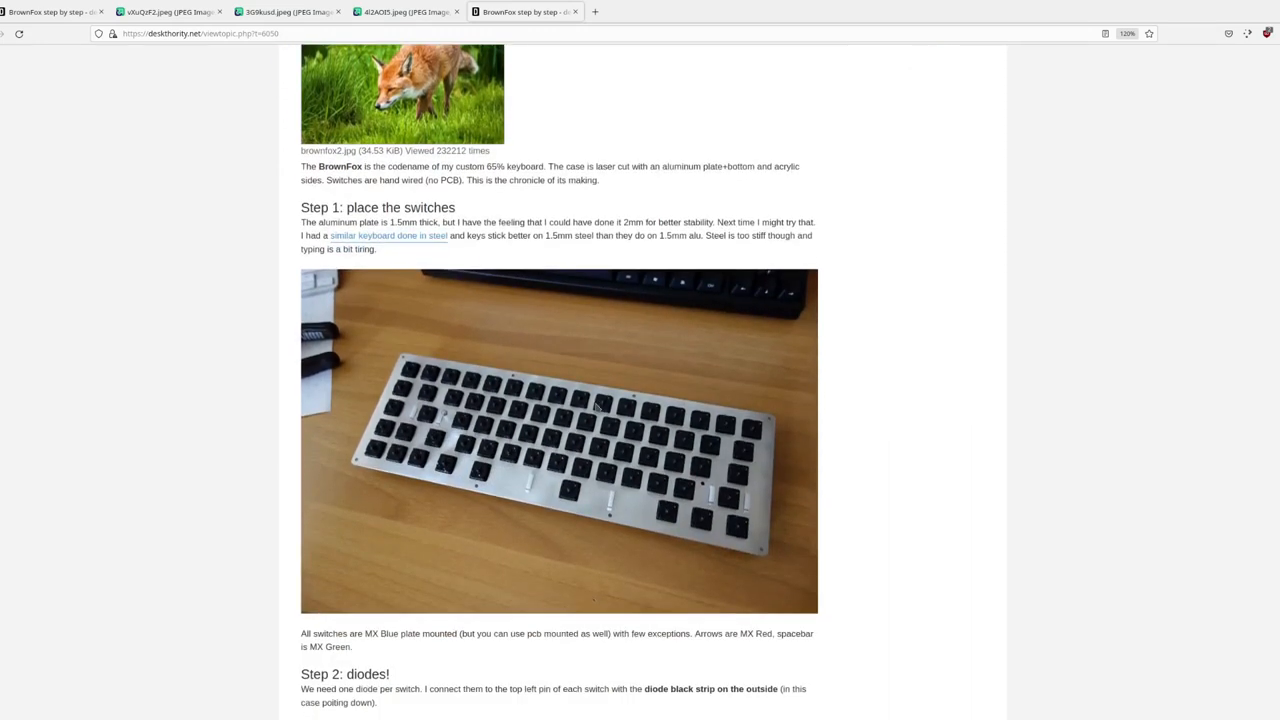
{"action": "scroll", "scroll_direction": "down", "scroll_amount": 3}
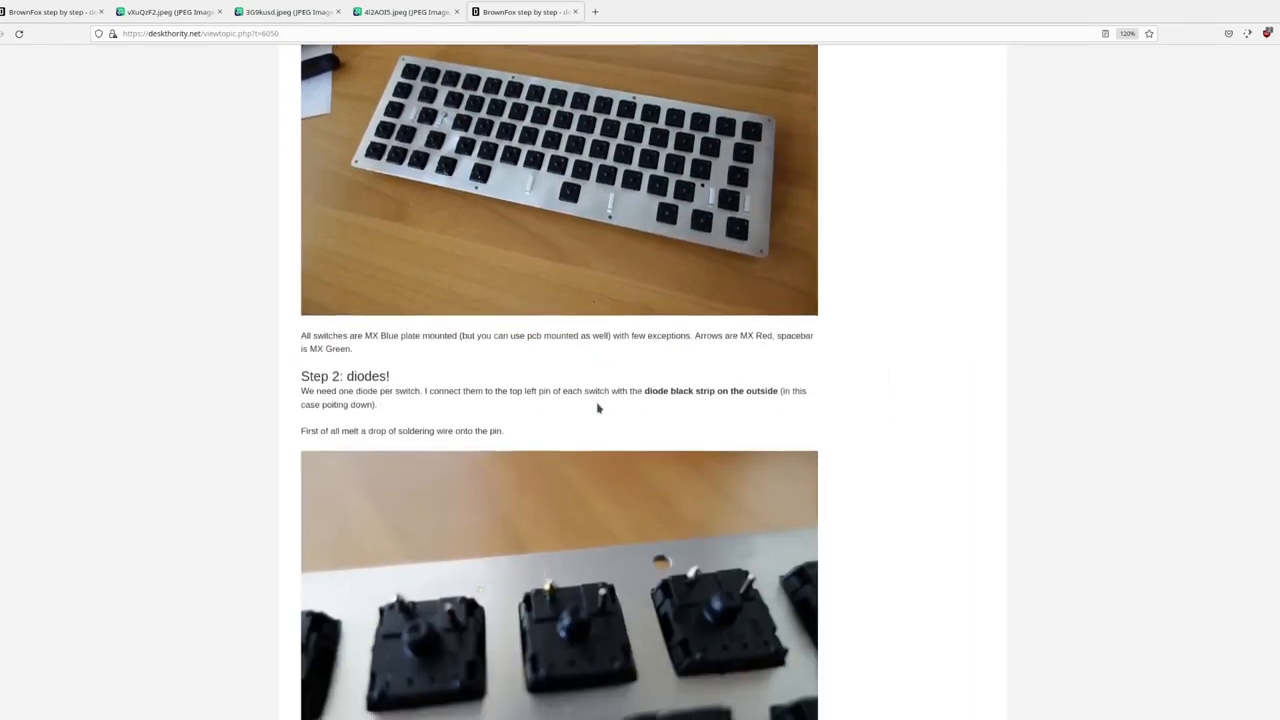
{"action": "scroll", "scroll_direction": "down", "scroll_amount": 3}
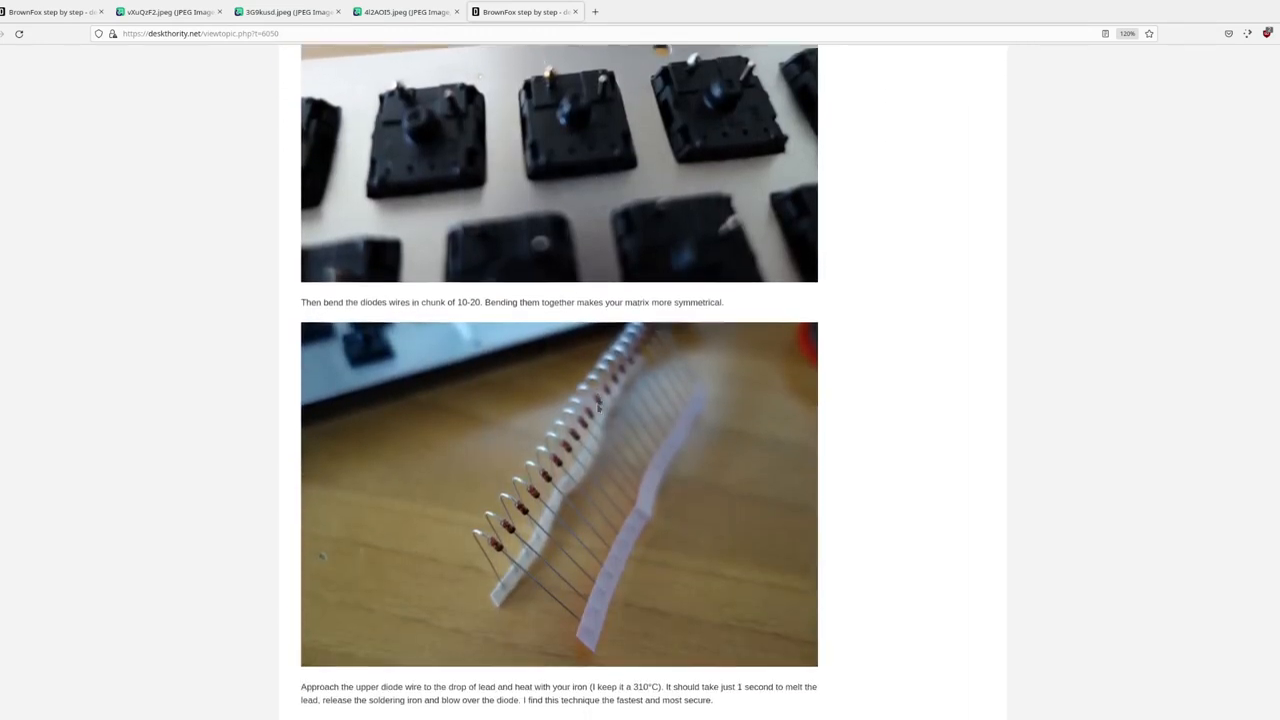
{"action": "scroll", "scroll_direction": "down", "scroll_amount": 3}
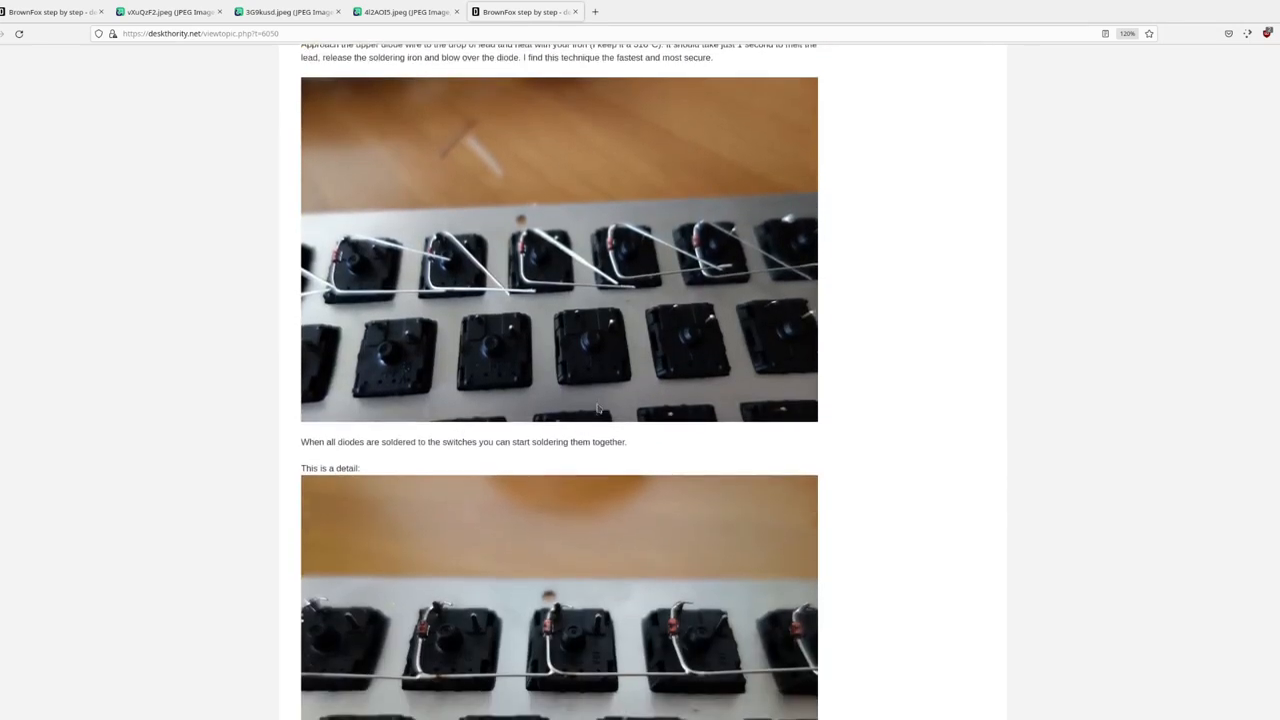
{"action": "scroll", "scroll_direction": "down", "scroll_amount": 3}
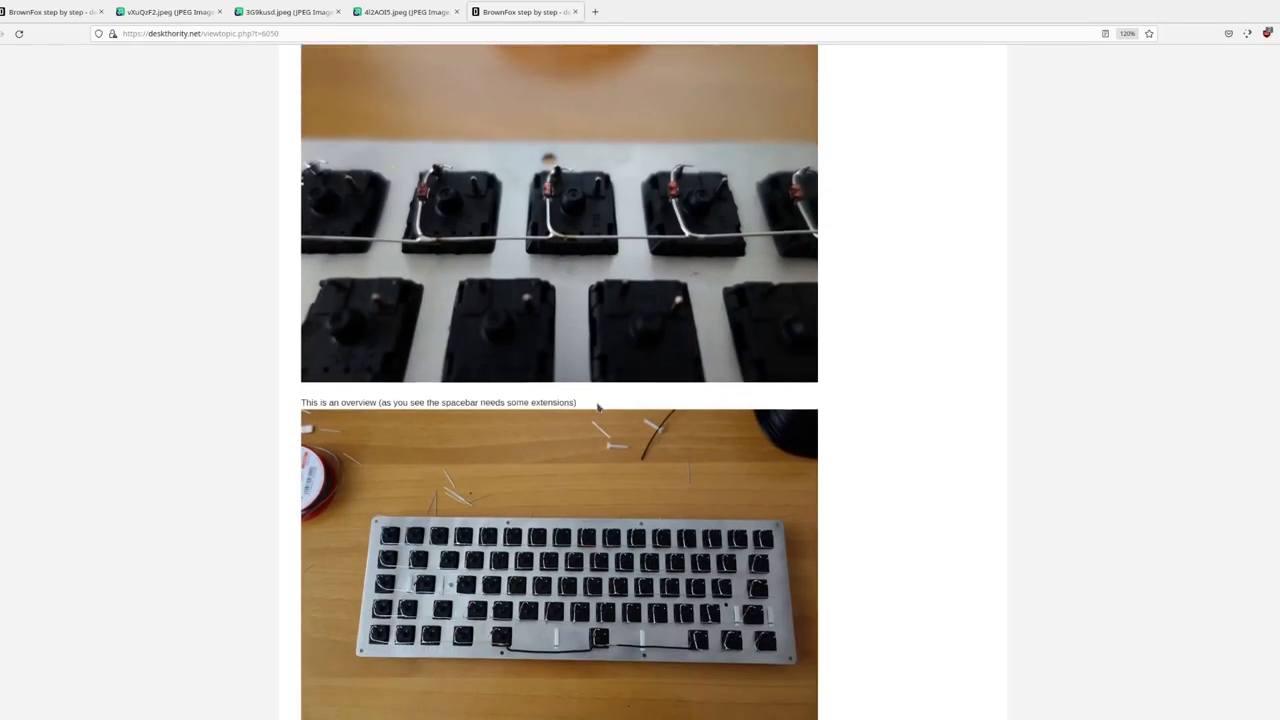
{"action": "scroll", "scroll_direction": "down", "scroll_amount": 3}
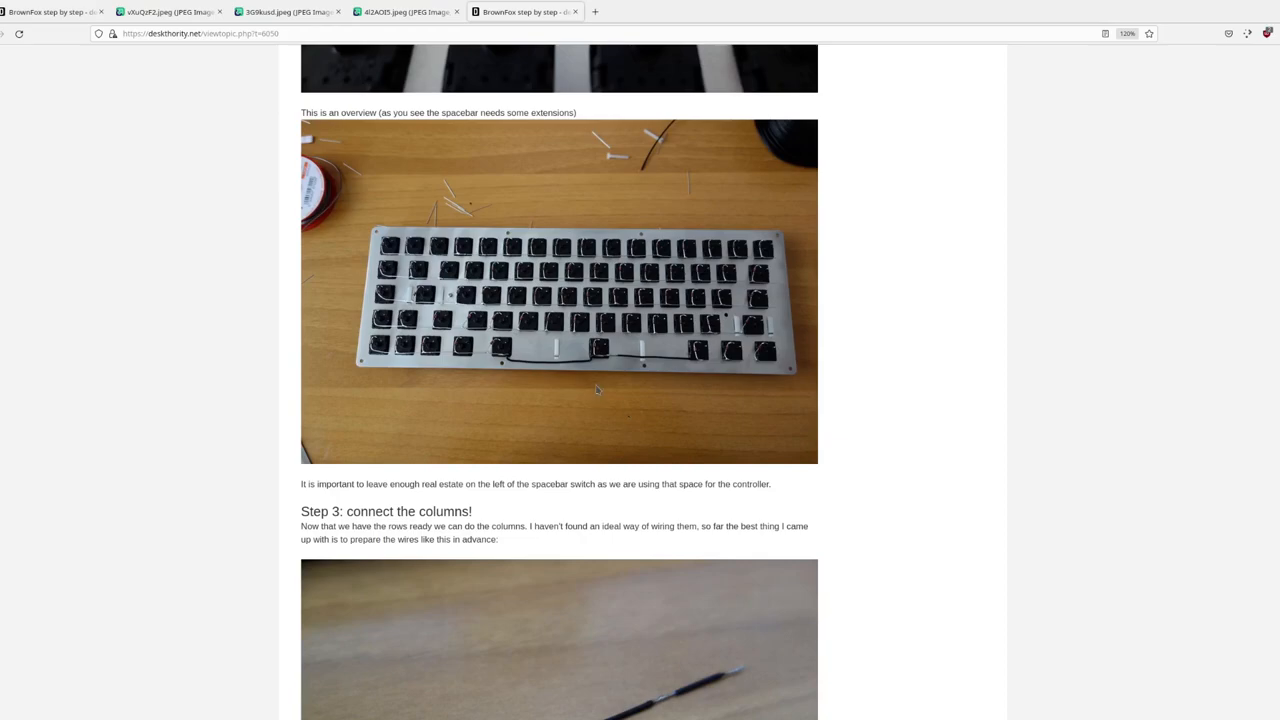
- Open matt3o.com's 'WhiteFox: the making of' article and scroll to the SteelBeauty photo
{"action": "left_click", "coordinate": [520, 12]}
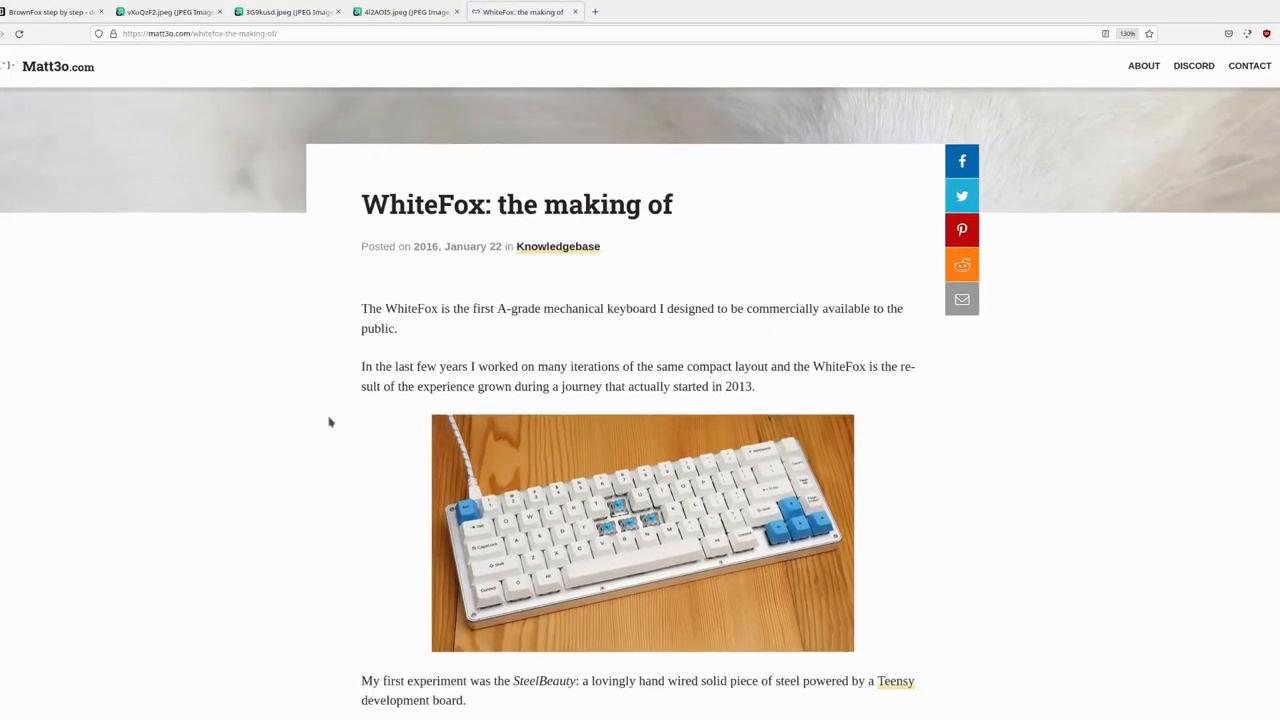
{"action": "left_click", "coordinate": [642, 532]}
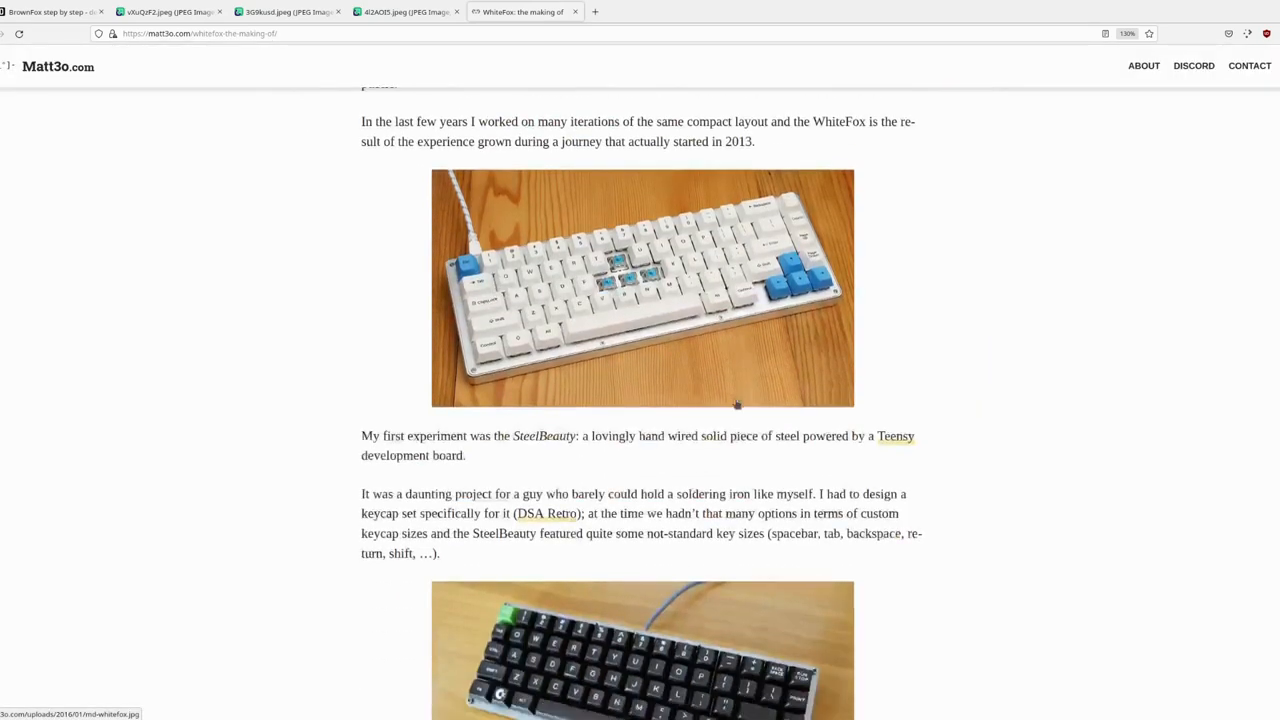
{"action": "scroll", "scroll_direction": "down", "scroll_amount": 3}
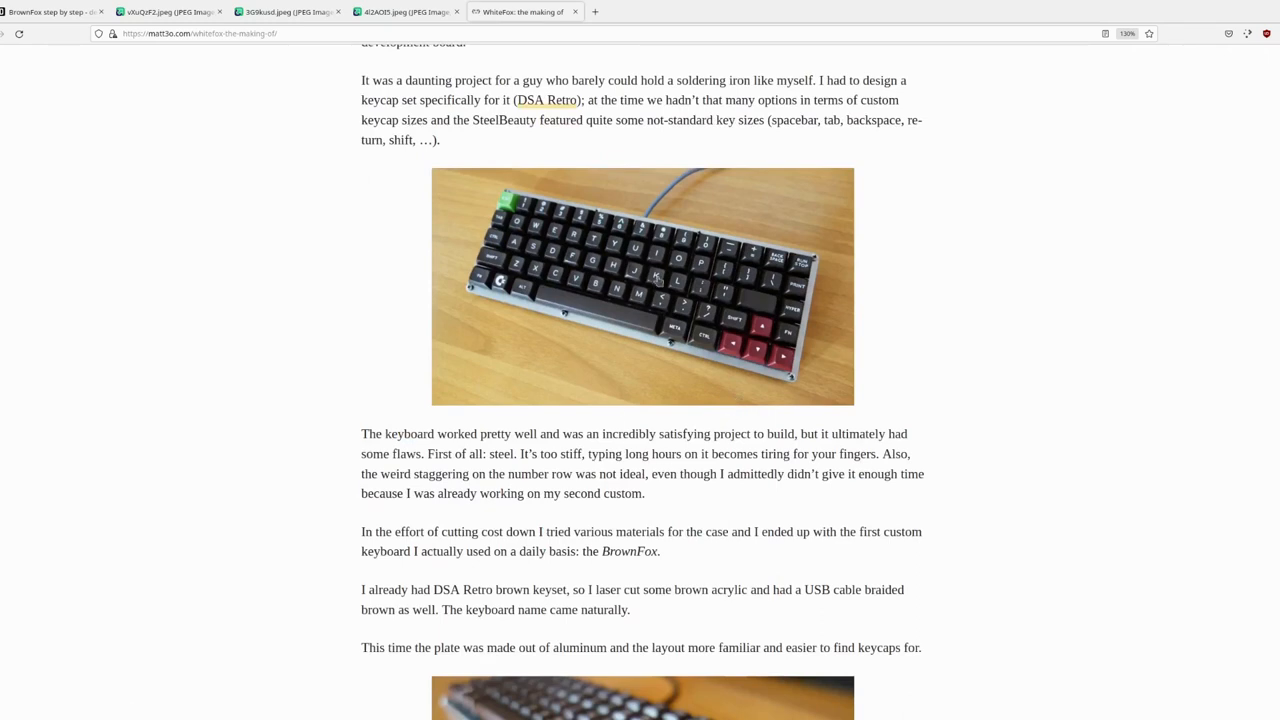
{"action": "mouse_move", "coordinate": [658, 297]}
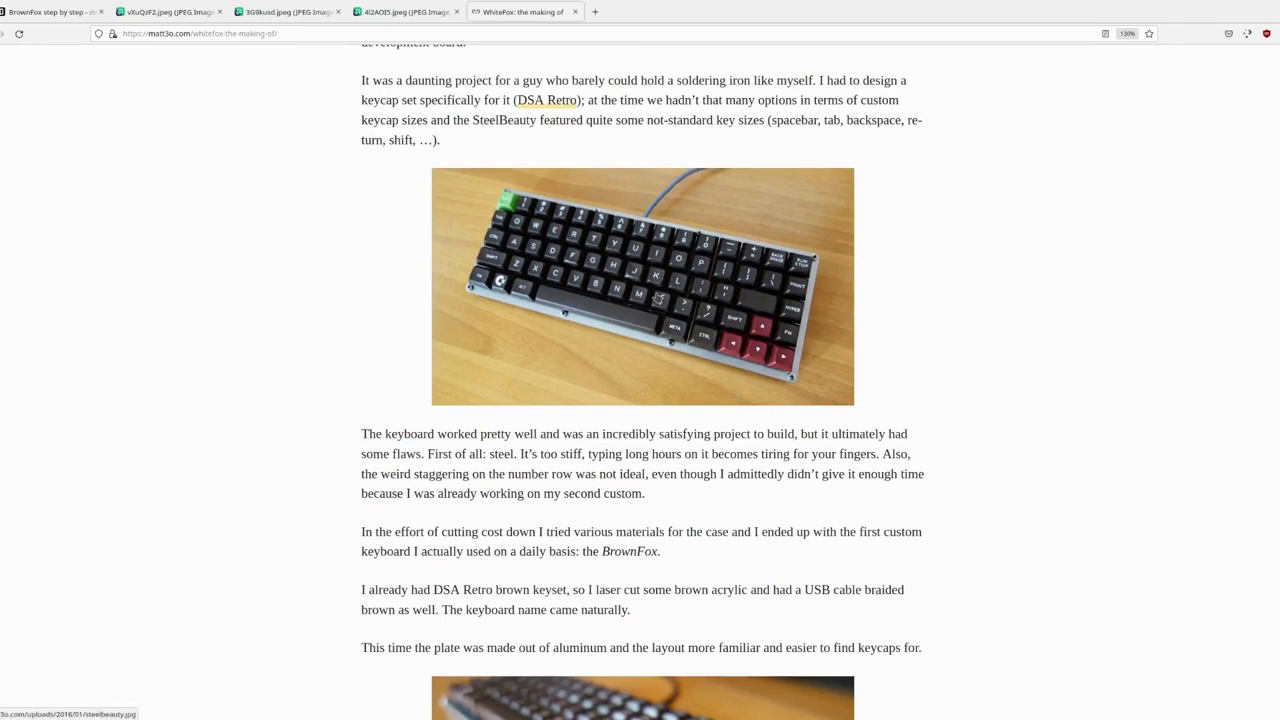
- Enlarge the SteelBeauty photo, then scroll the article down to the layout options
{"action": "left_click", "coordinate": [642, 286]}
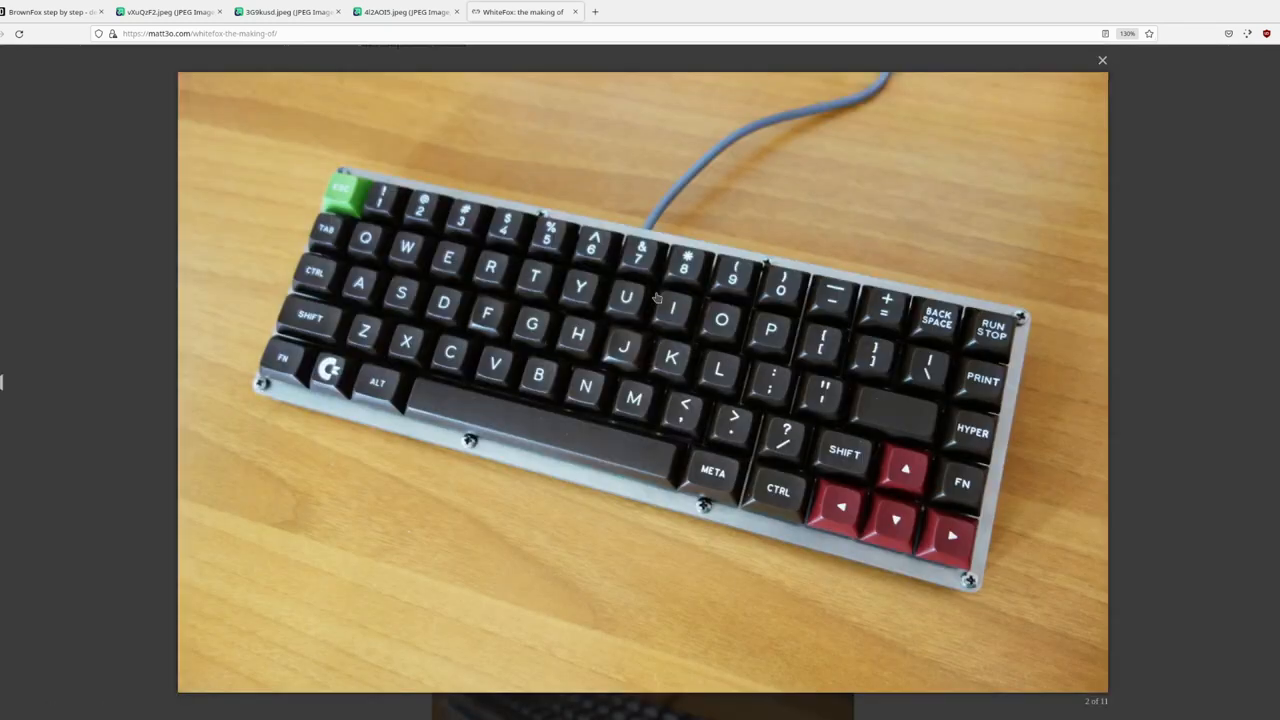
{"action": "mouse_move", "coordinate": [1103, 58]}
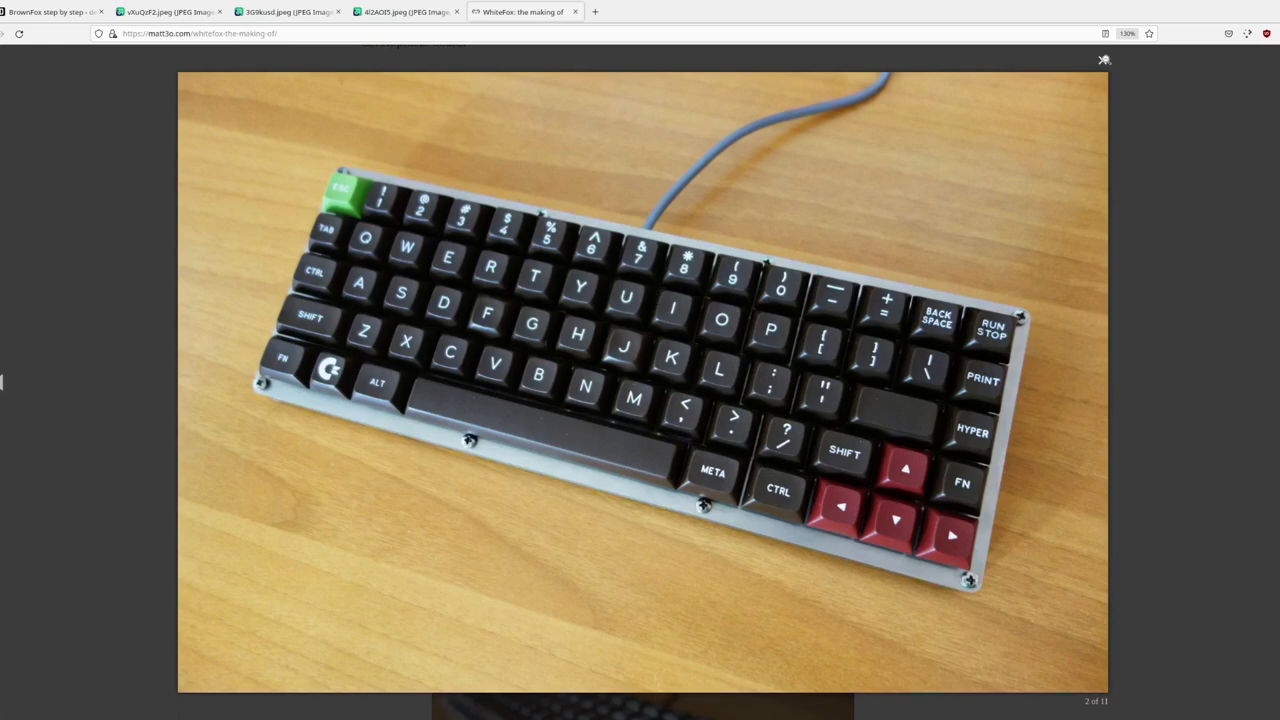
{"action": "scroll", "scroll_direction": "down", "scroll_amount": 3}
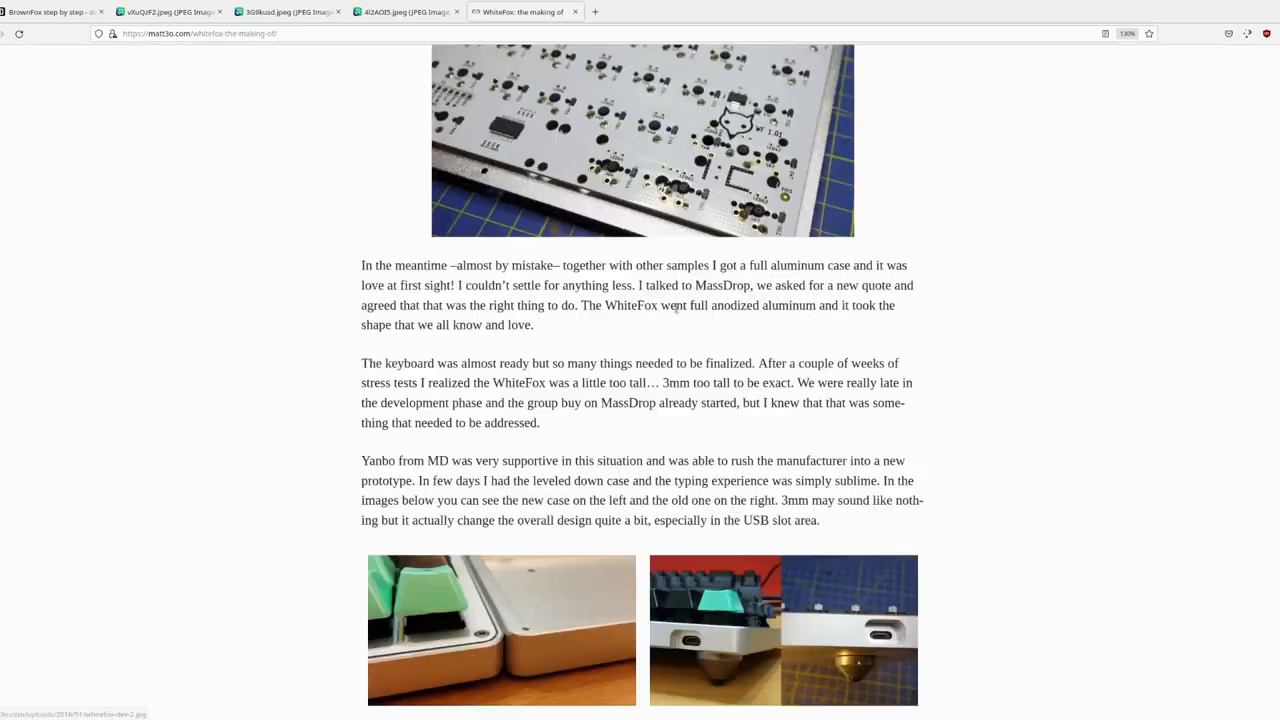
{"action": "scroll", "scroll_direction": "down", "scroll_amount": 3}
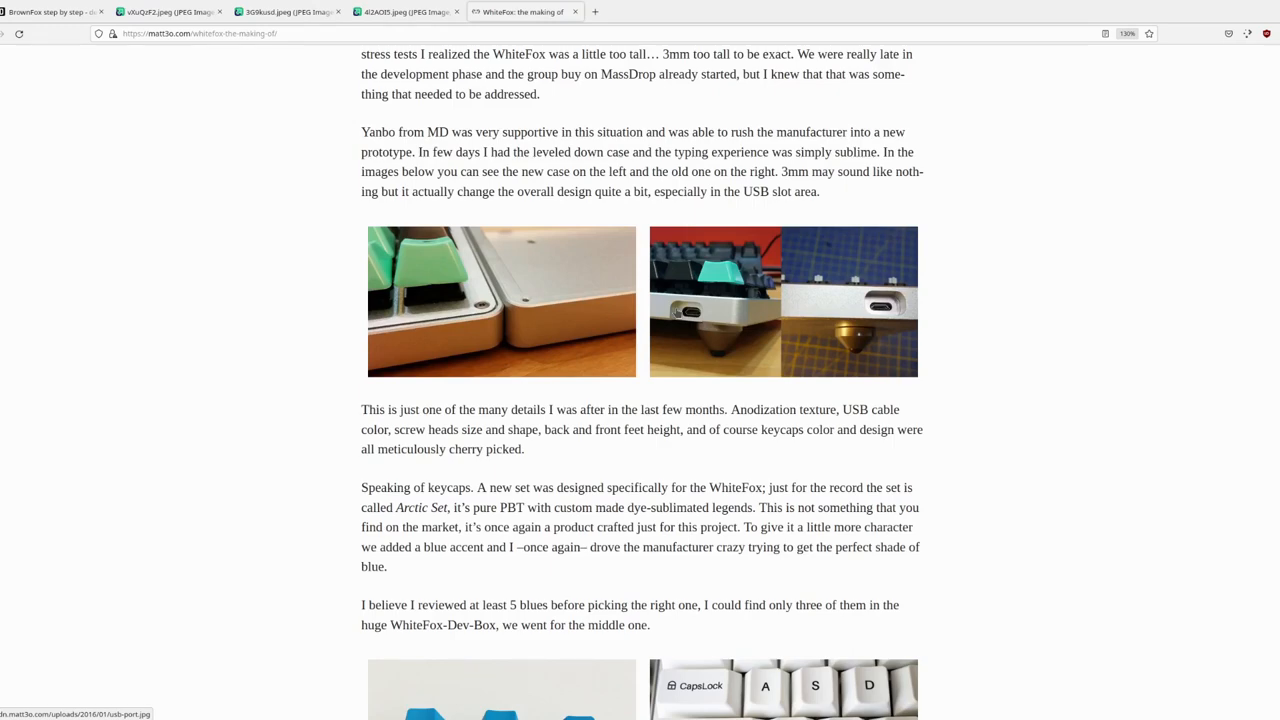
{"action": "scroll", "scroll_direction": "down", "scroll_amount": 3}
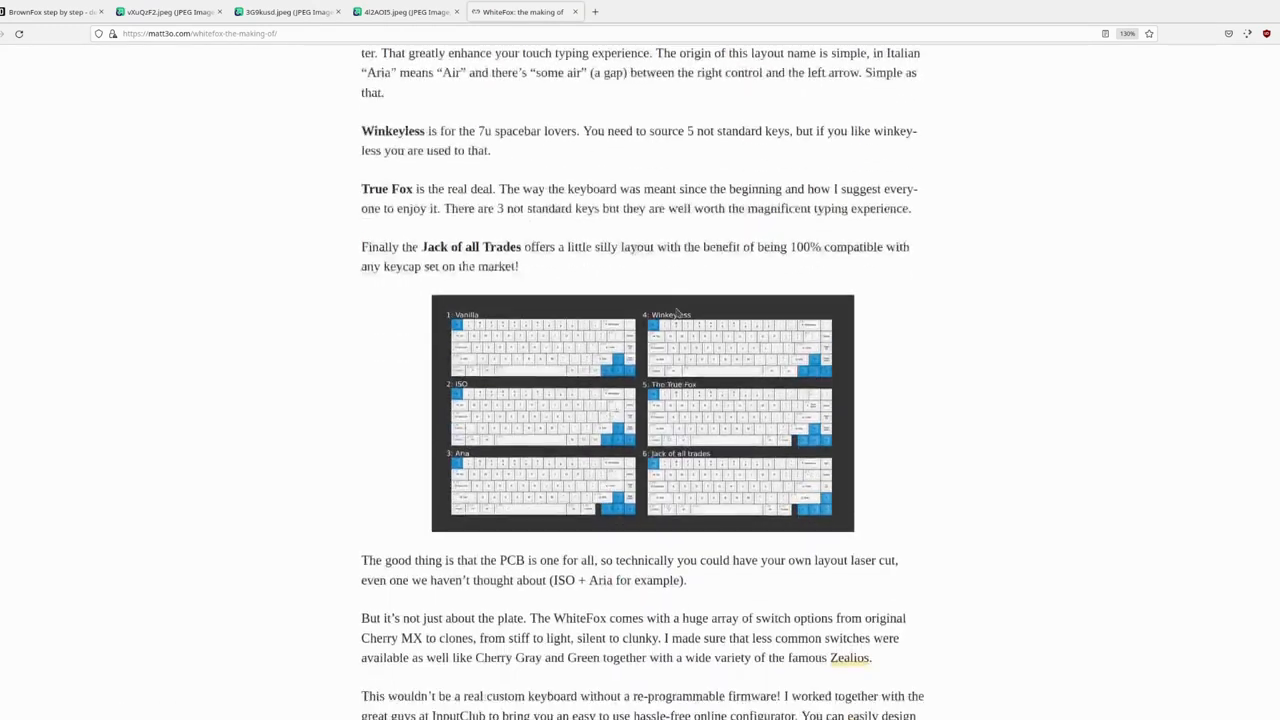
- Enlarge the image comparing the six WhiteFox layouts, Vanilla through Jack of all trades
{"action": "left_click", "coordinate": [642, 412]}
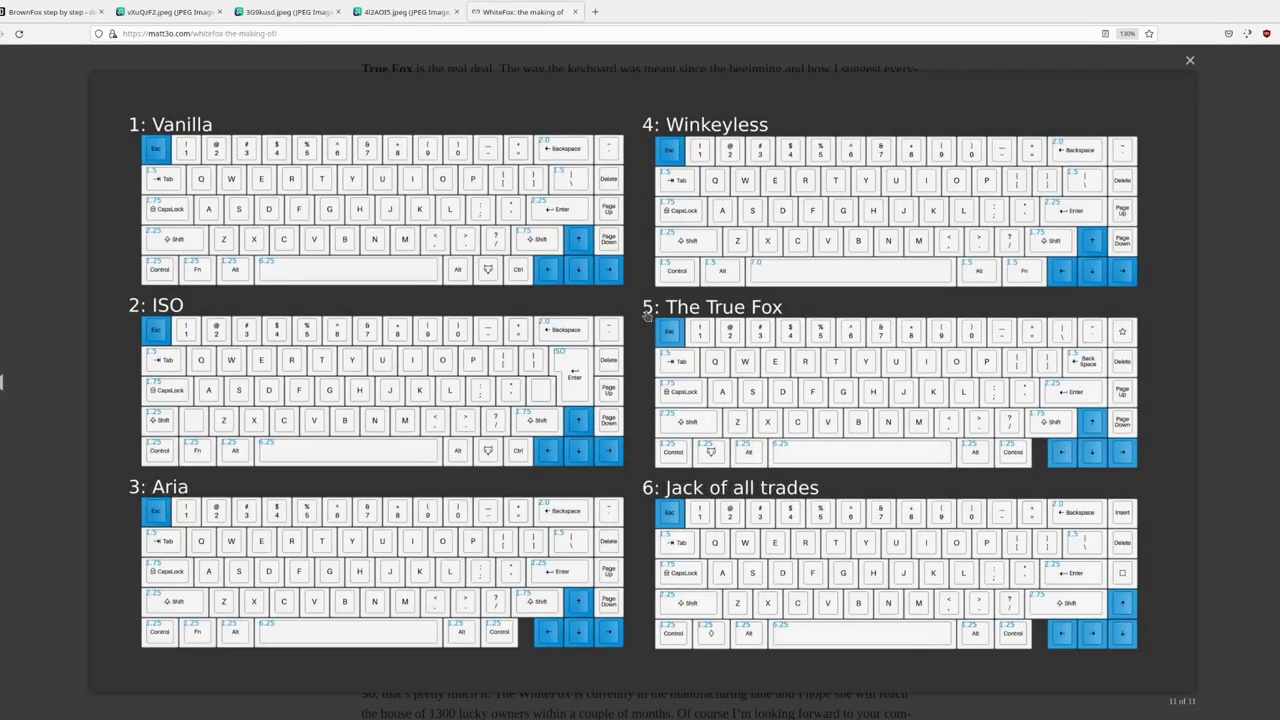
{"action": "mouse_move", "coordinate": [1020, 398]}
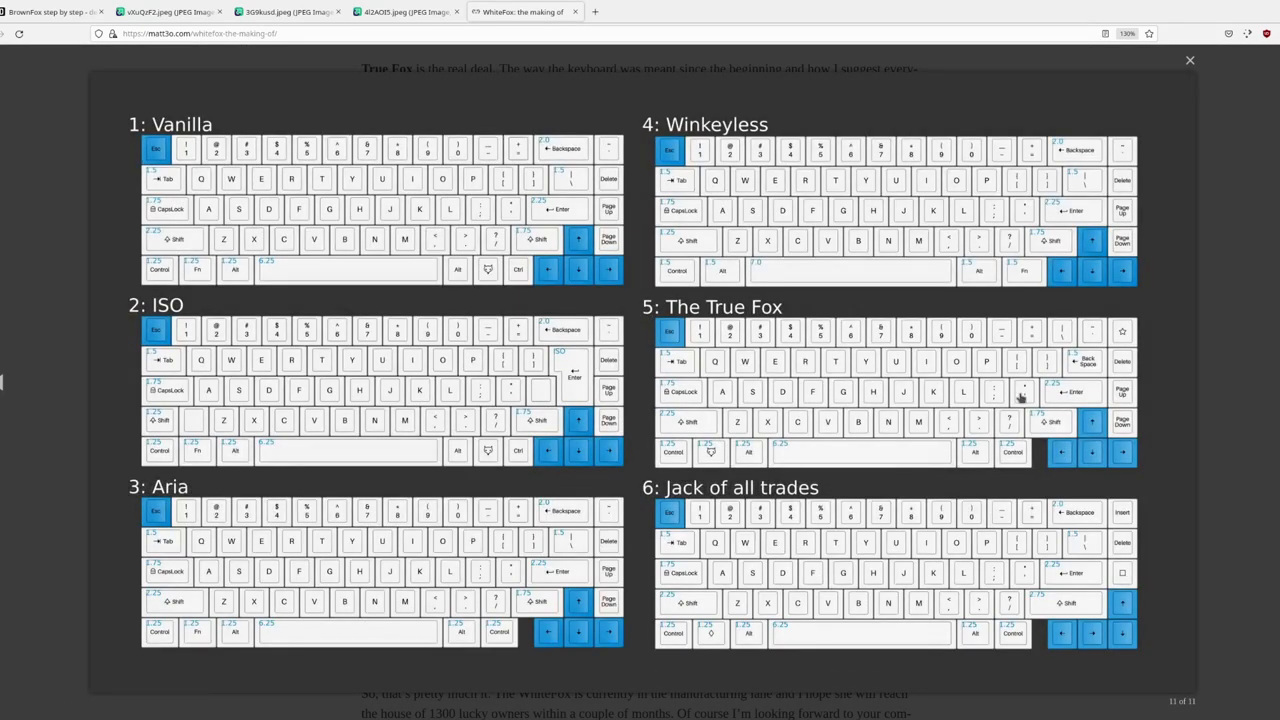
{"action": "mouse_move", "coordinate": [1253, 266]}
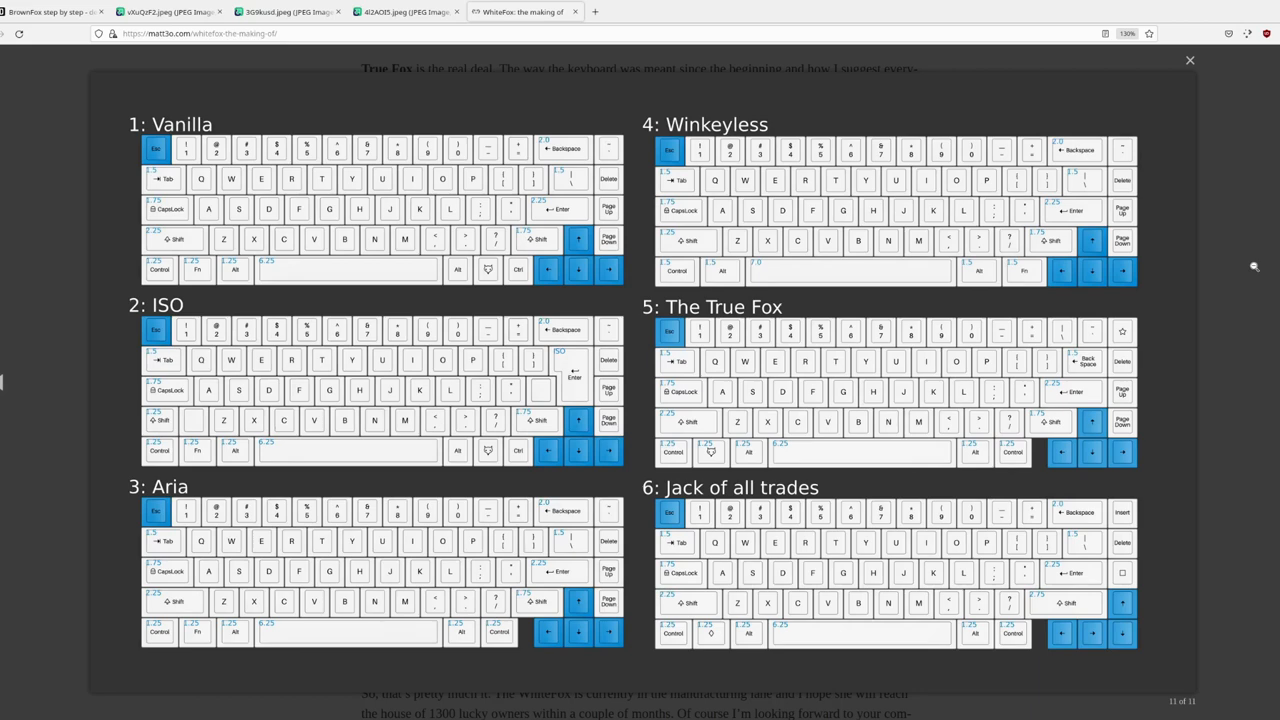
{"action": "mouse_move", "coordinate": [776, 62]}
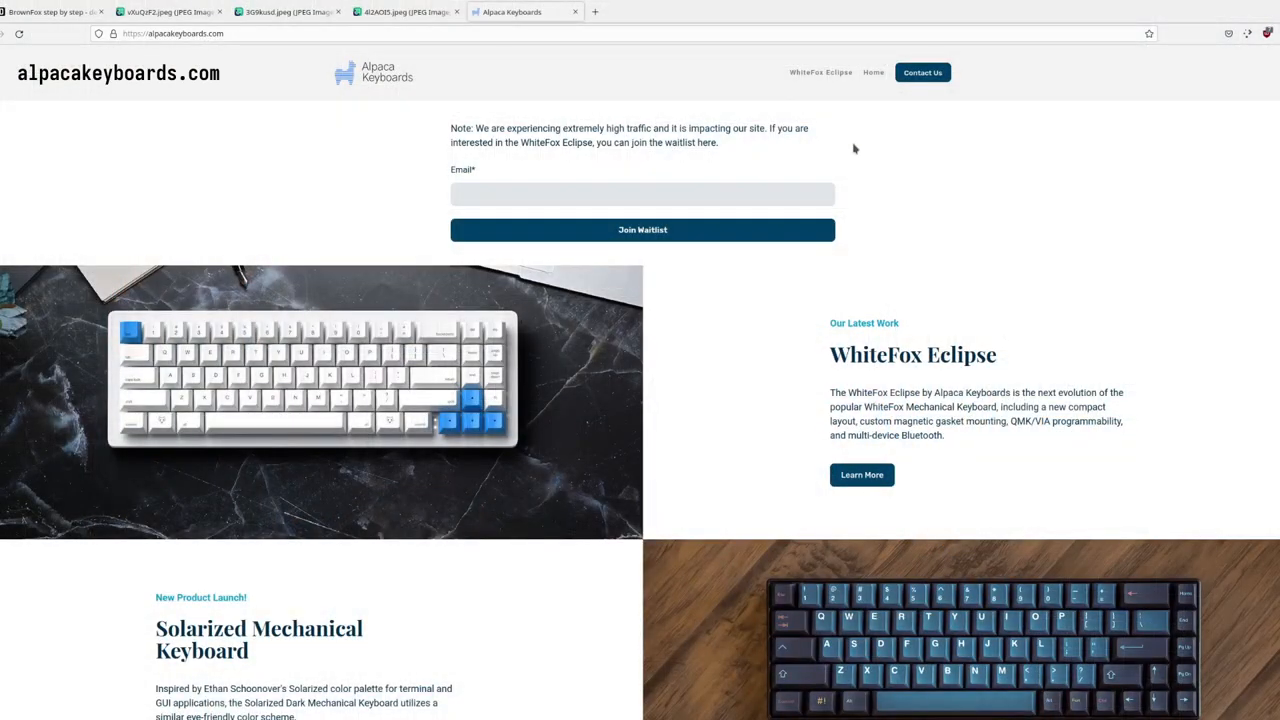
{"action": "mouse_move", "coordinate": [681, 352]}
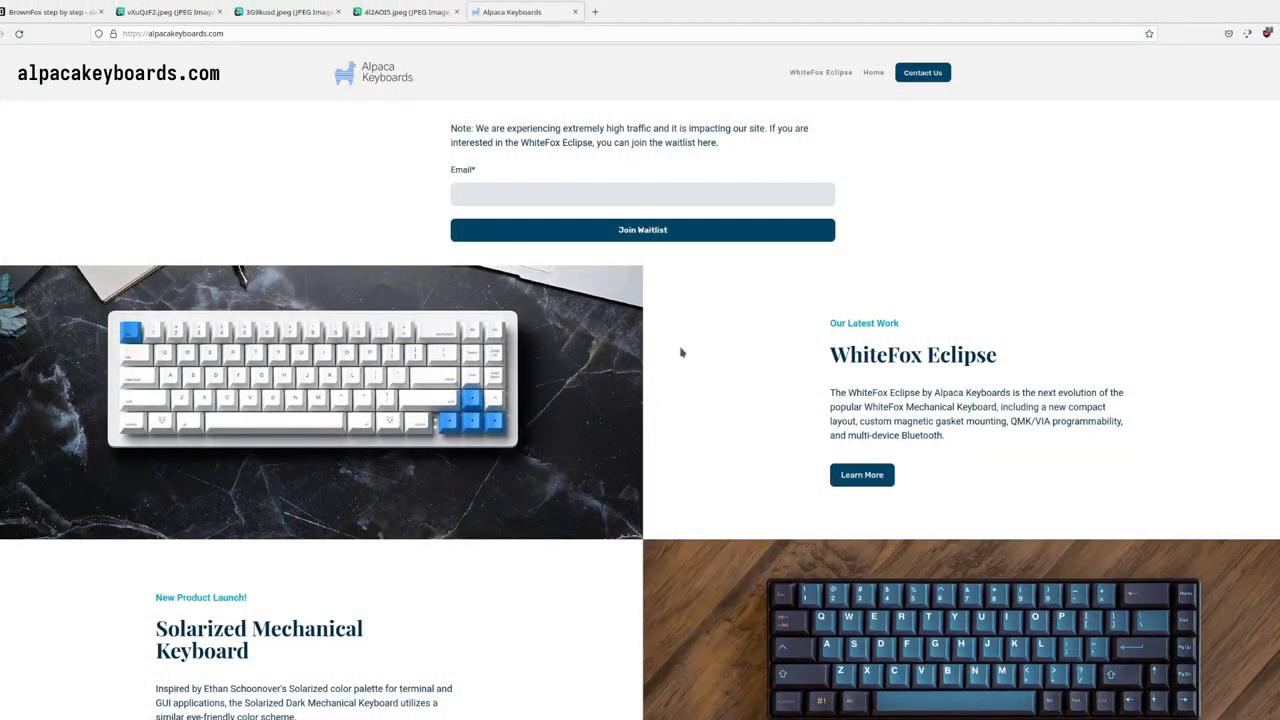
- Scroll the Alpaca Keyboards home page through the WhiteFox Eclipse and Solarized sections
{"action": "scroll", "scroll_direction": "down", "scroll_amount": 3}
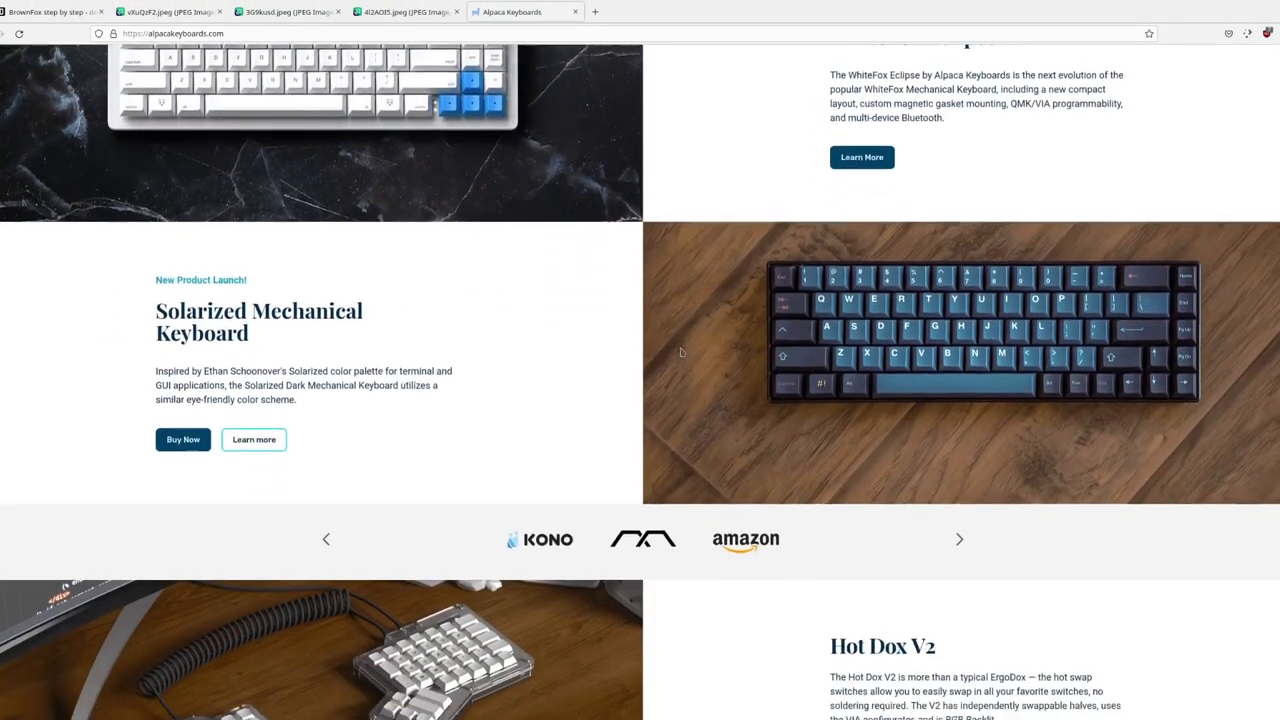
{"action": "scroll", "scroll_direction": "down", "scroll_amount": 3}
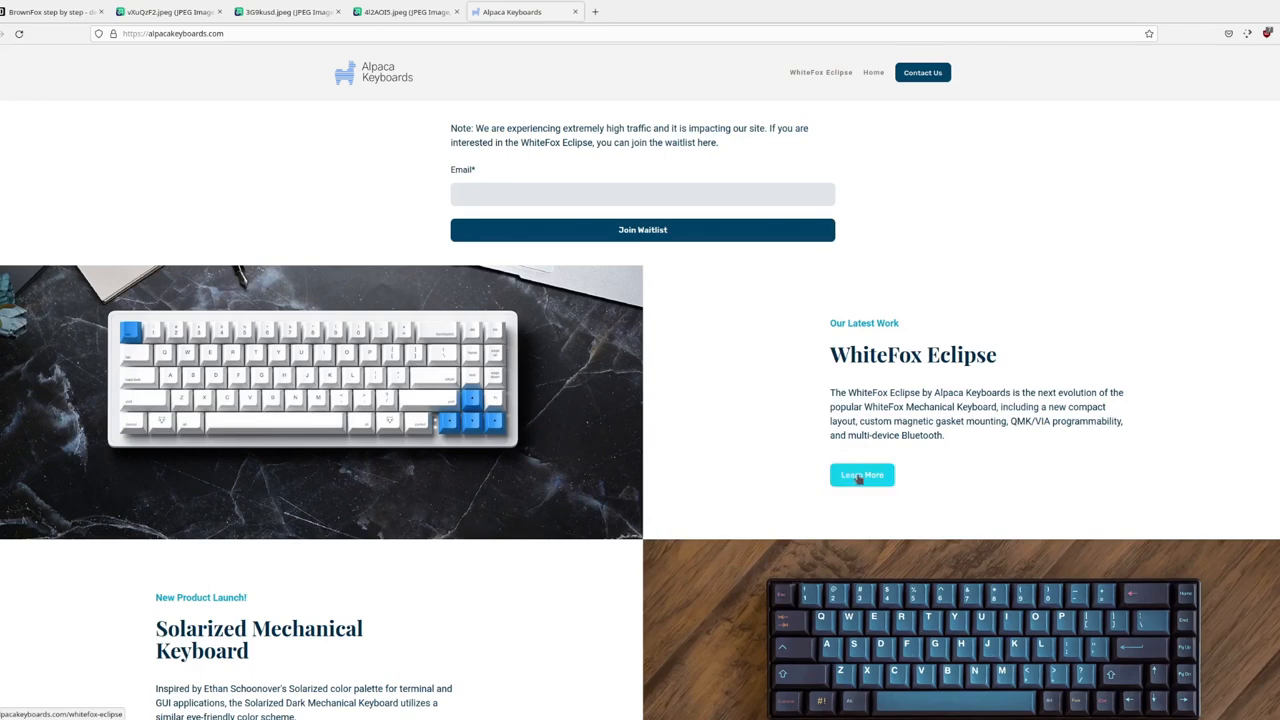
- Open the WhiteFox Eclipse 'Learn More' page and scroll through its feature icons
{"action": "left_click", "coordinate": [861, 475]}
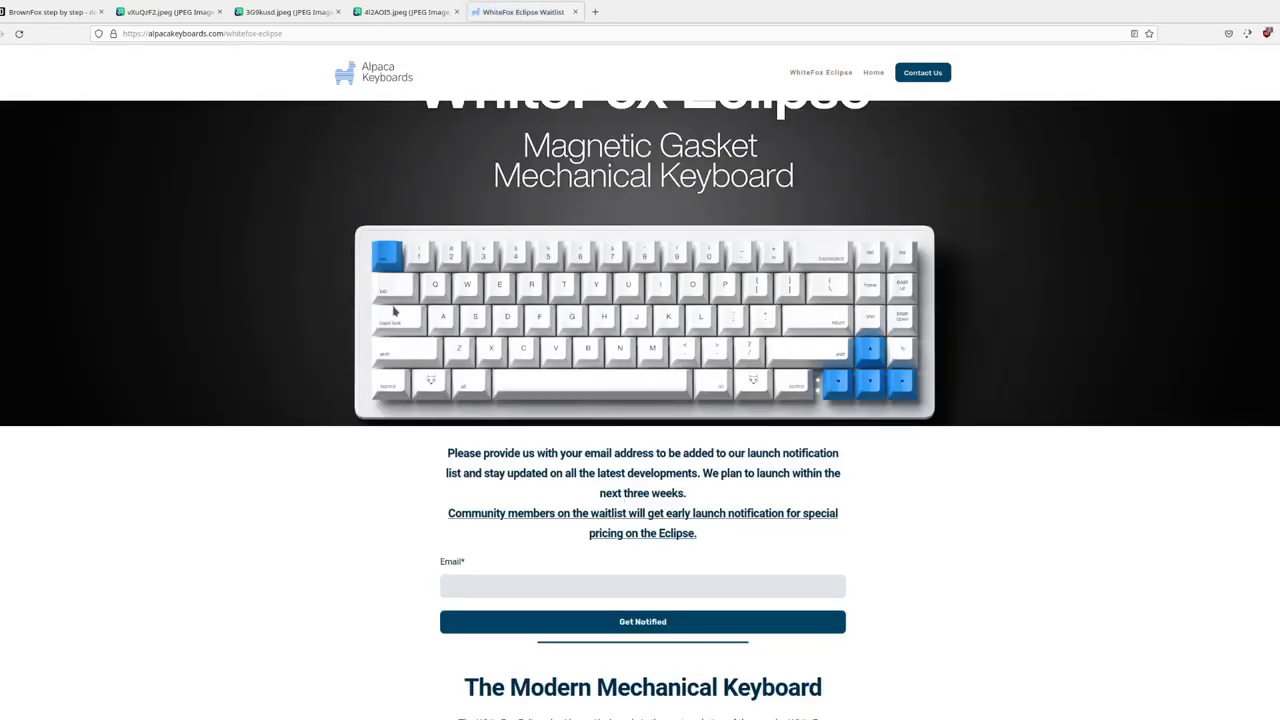
{"action": "scroll", "scroll_direction": "down", "scroll_amount": 3}
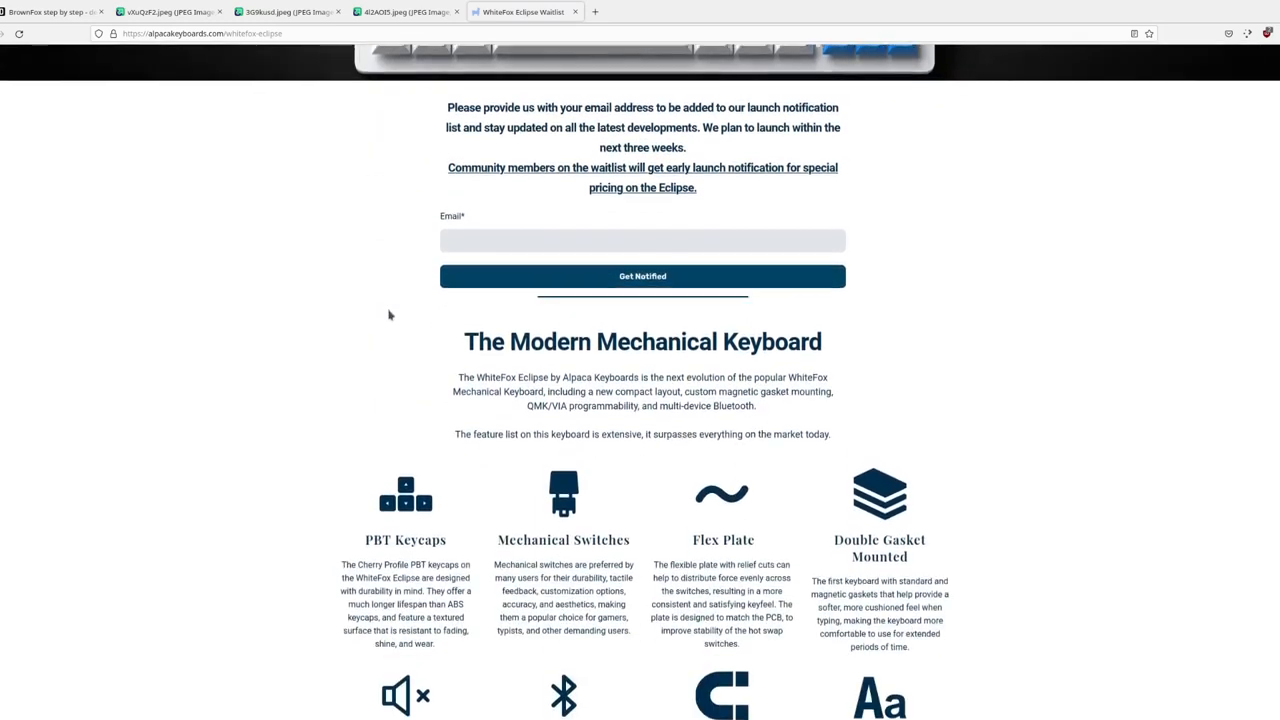
{"action": "scroll", "scroll_direction": "down", "scroll_amount": 3}
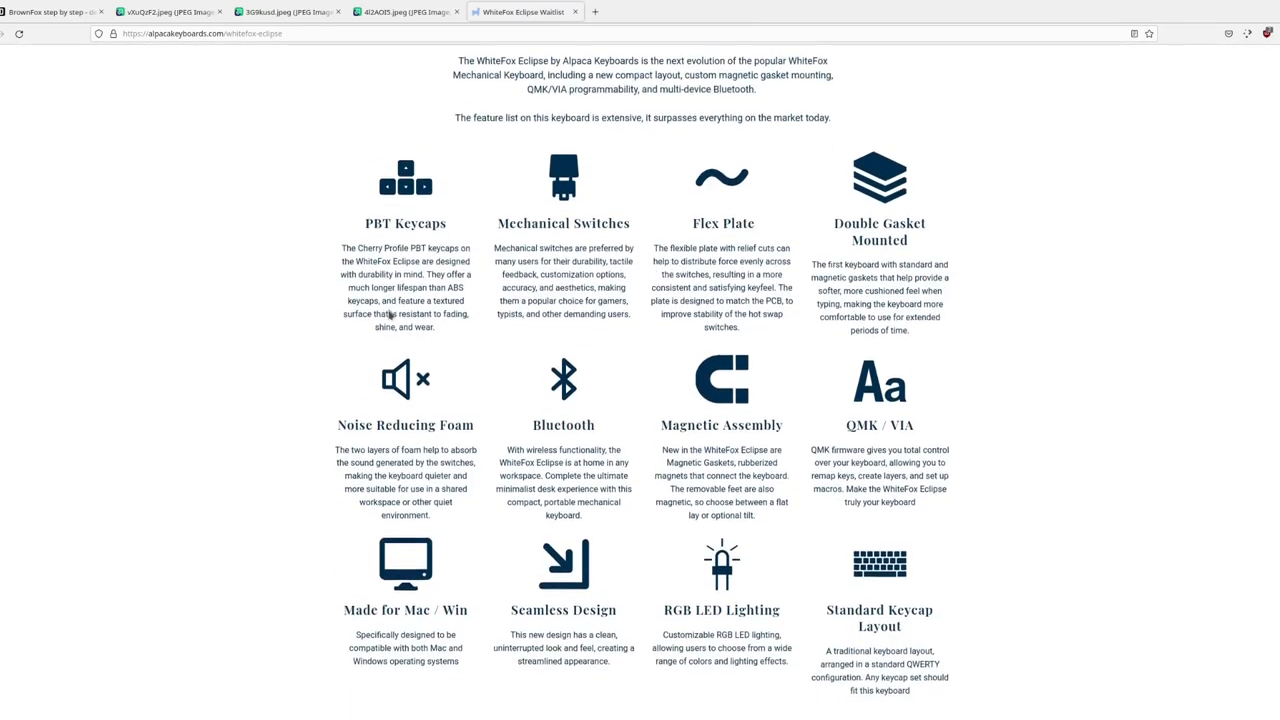
{"action": "scroll", "scroll_direction": "down", "scroll_amount": 3}
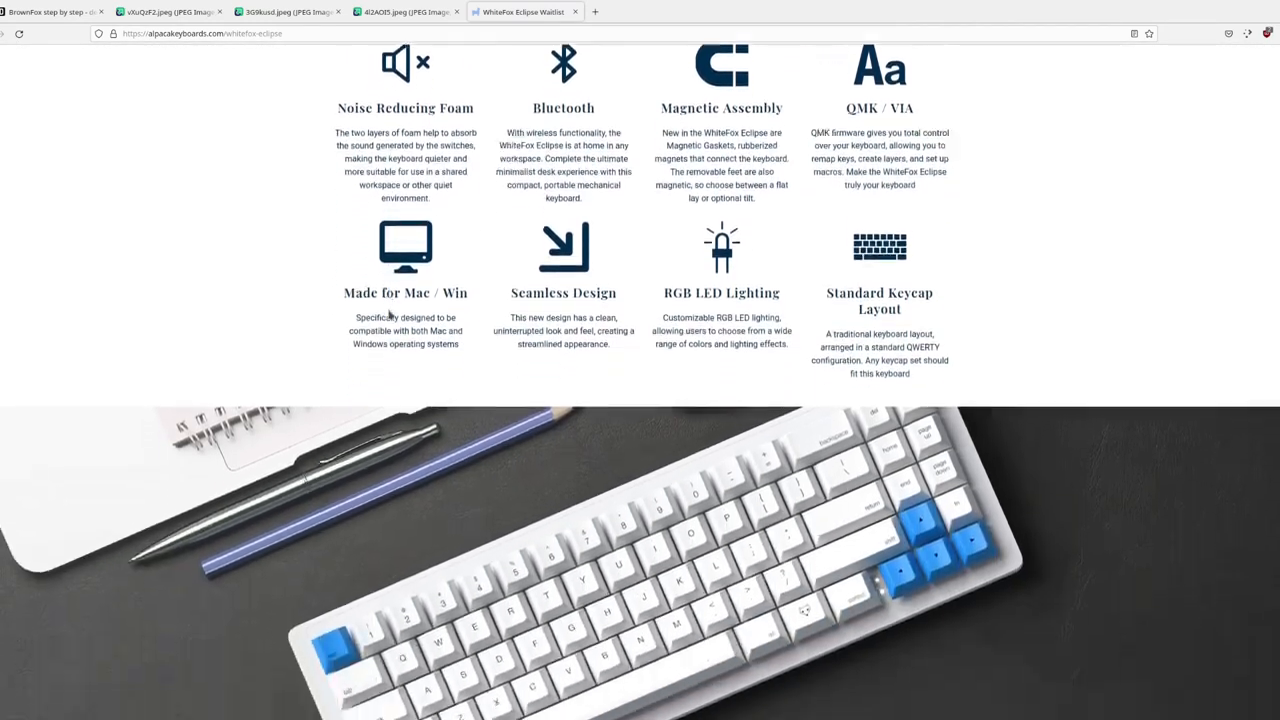
{"action": "scroll", "scroll_direction": "down", "scroll_amount": 3}
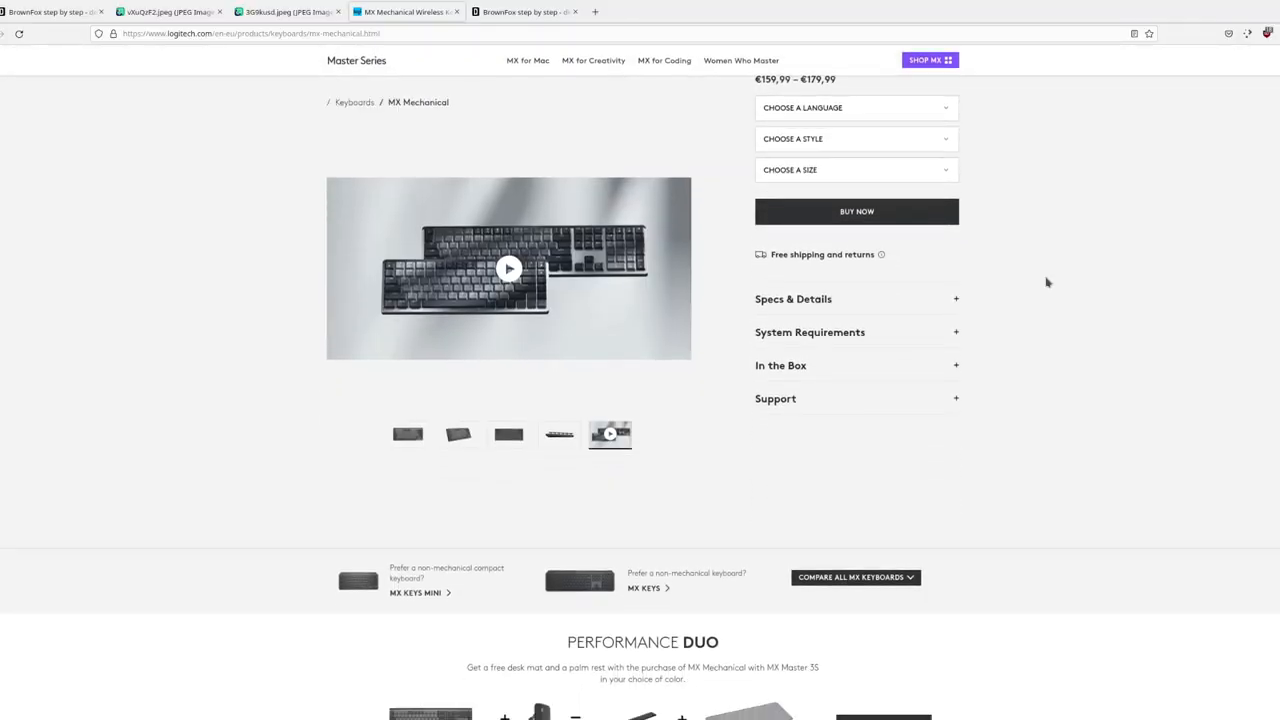
- Show the MX Mechanical underside photo, then the side-profile photo, from the gallery thumbnails
{"action": "scroll", "scroll_direction": "down", "scroll_amount": 3}
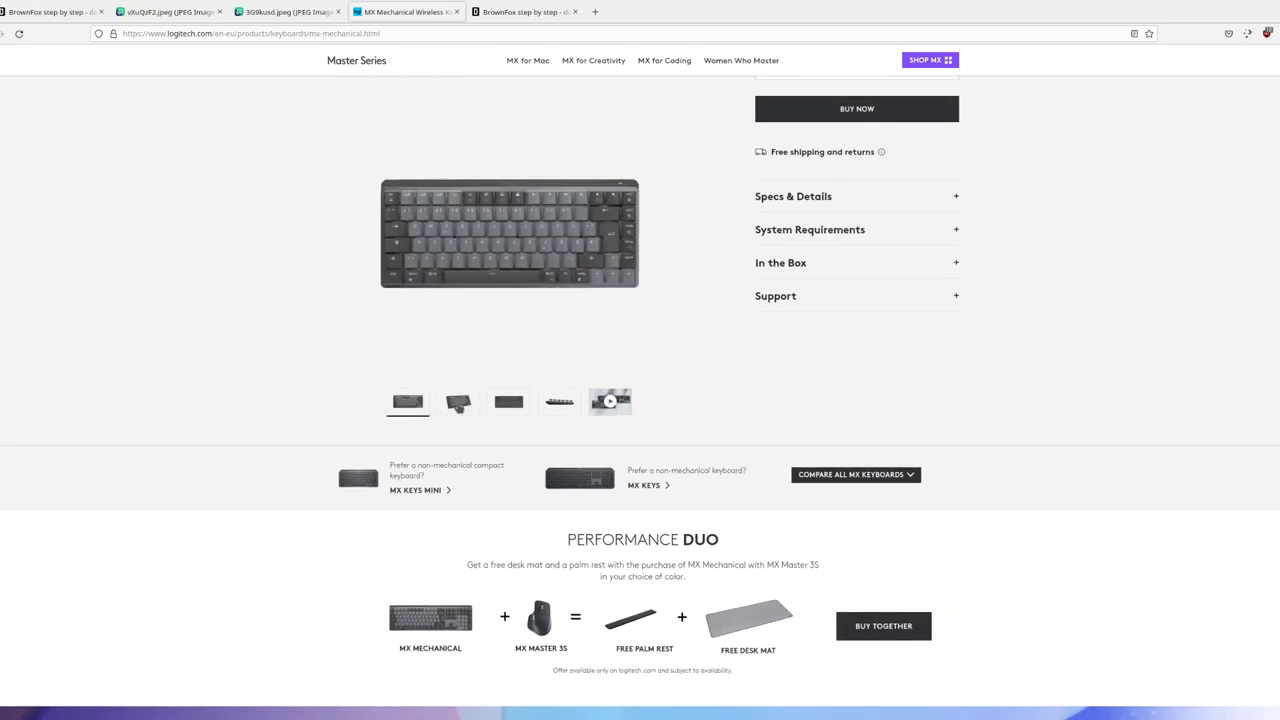
{"action": "left_click", "coordinate": [508, 401]}
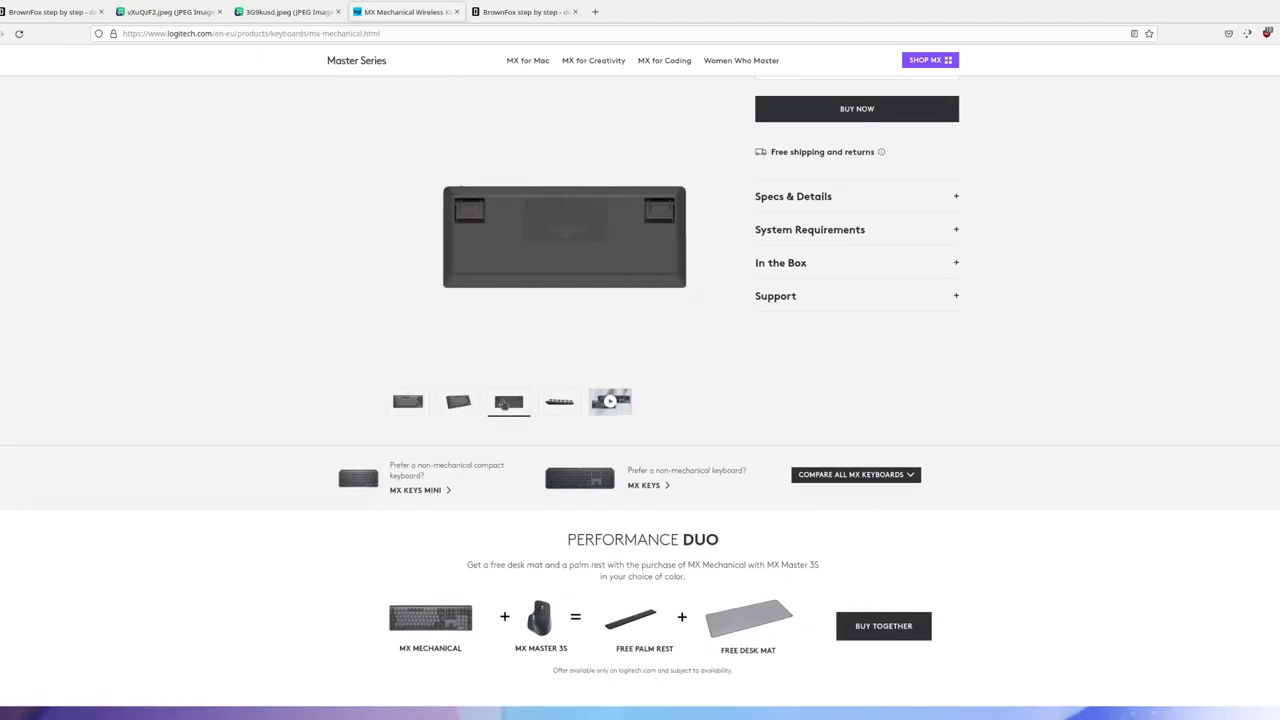
{"action": "left_click", "coordinate": [559, 401]}
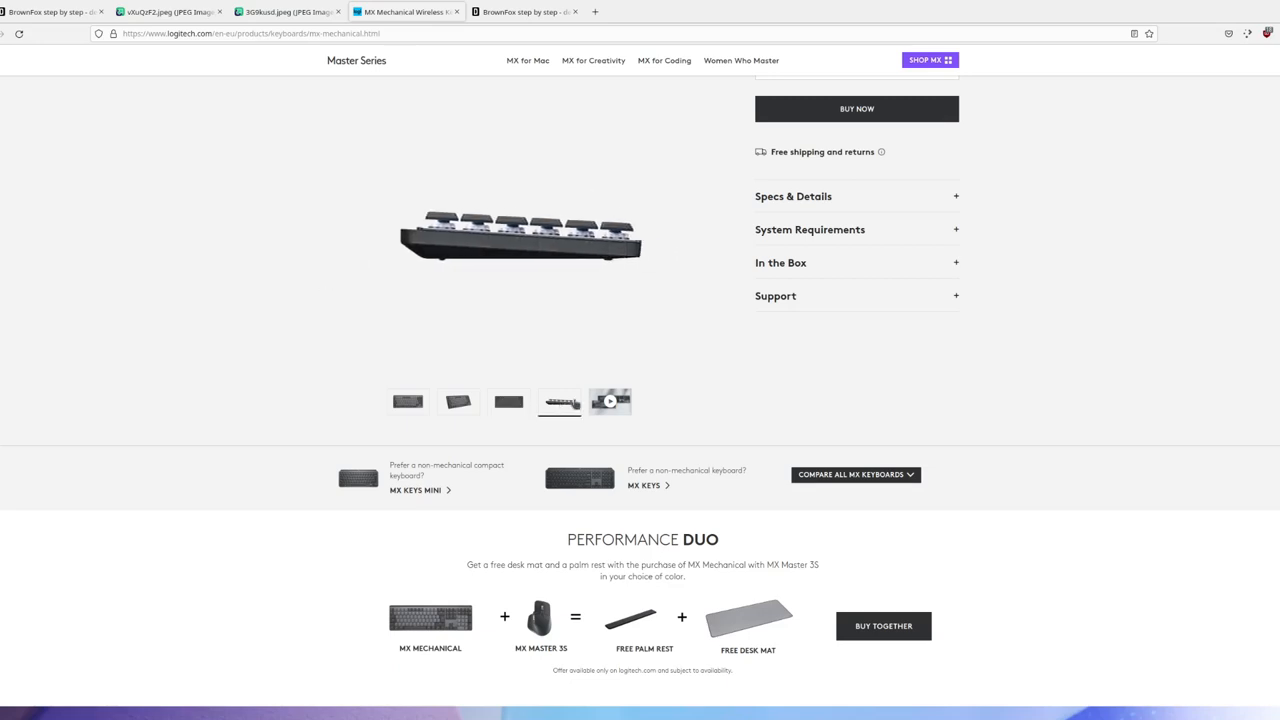